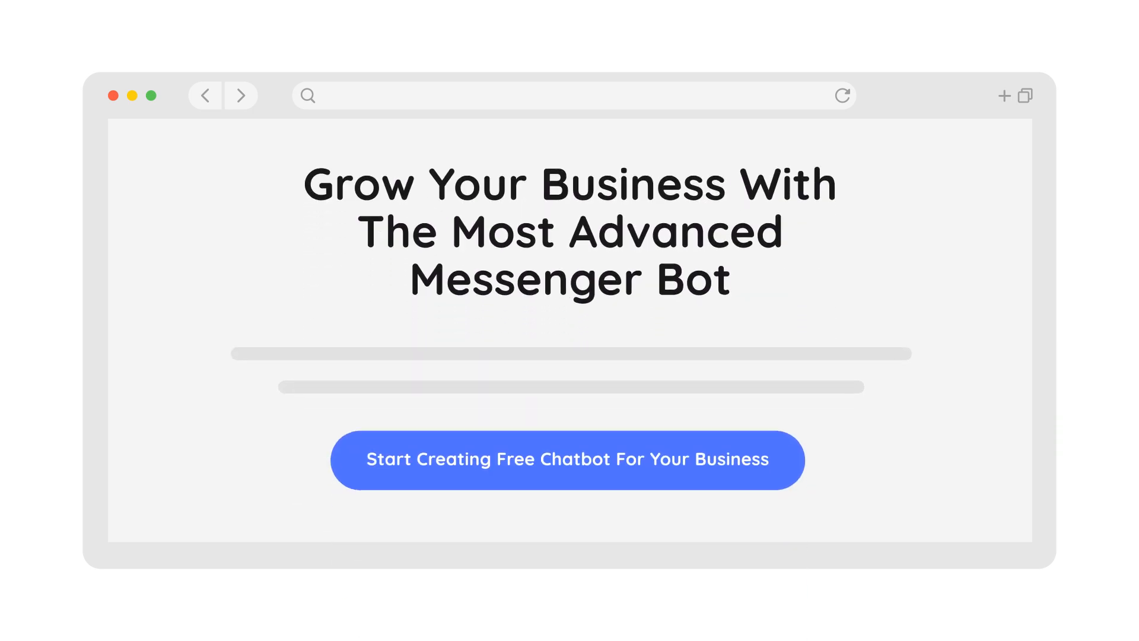
Sign up with Facebook and choose the BotMyWork.com bot from the Your Bots list
left_click(568, 460)
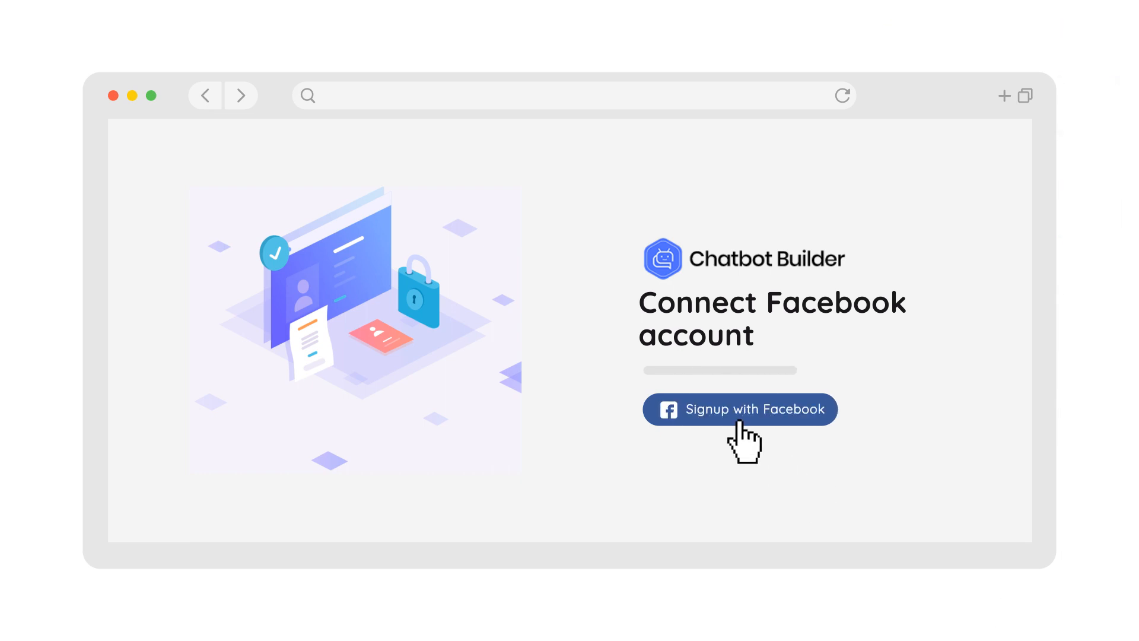
left_click(739, 408)
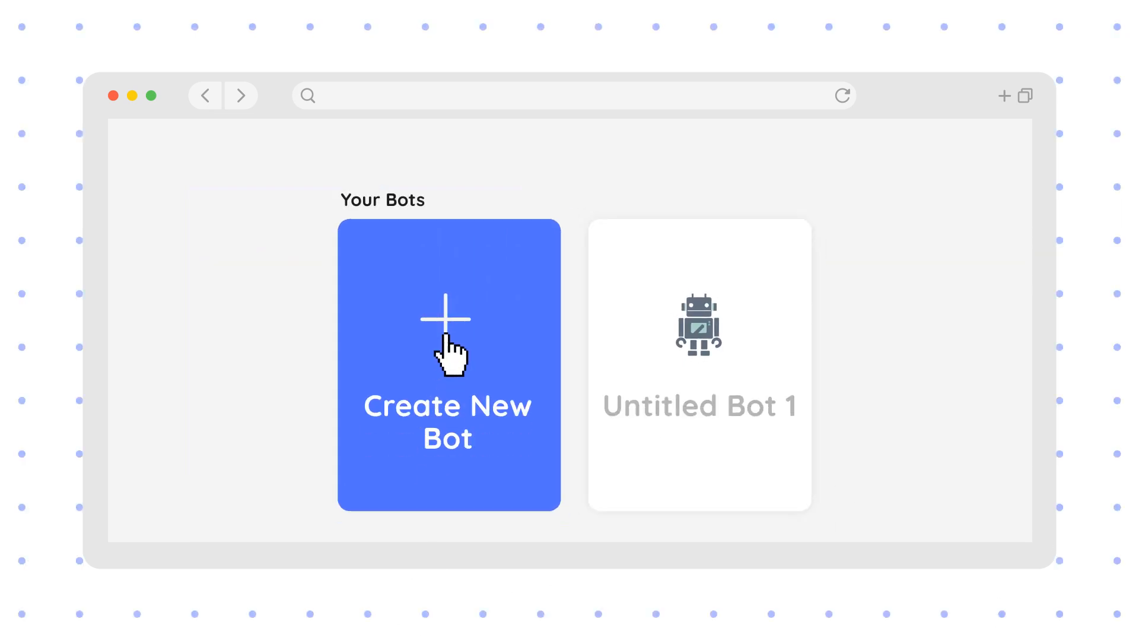
scroll("down", 3)
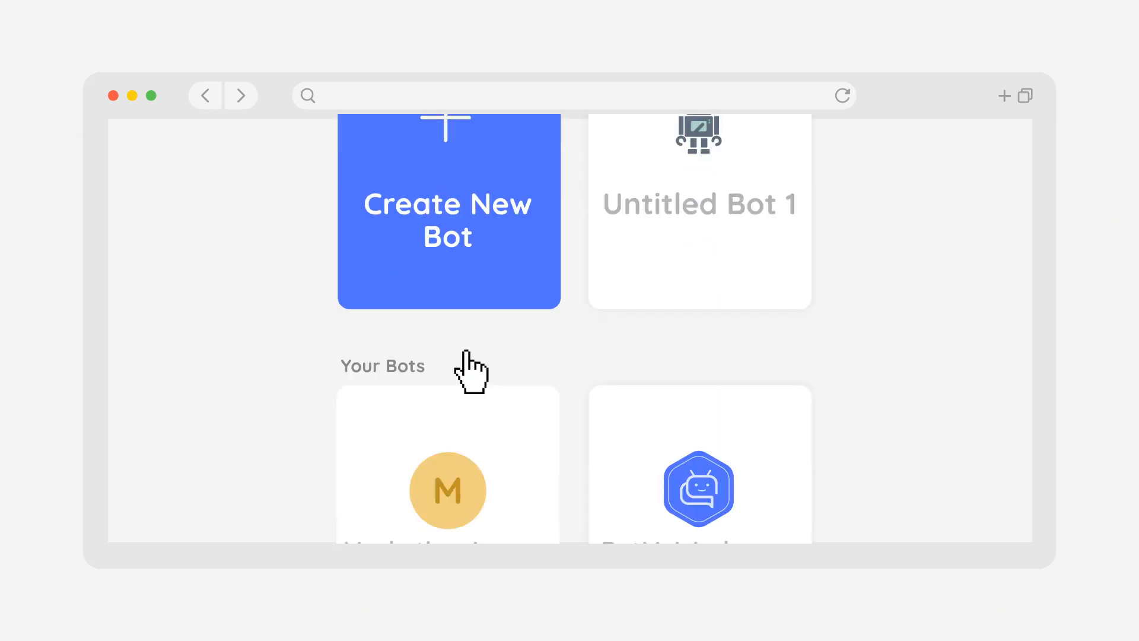
scroll("down", 3)
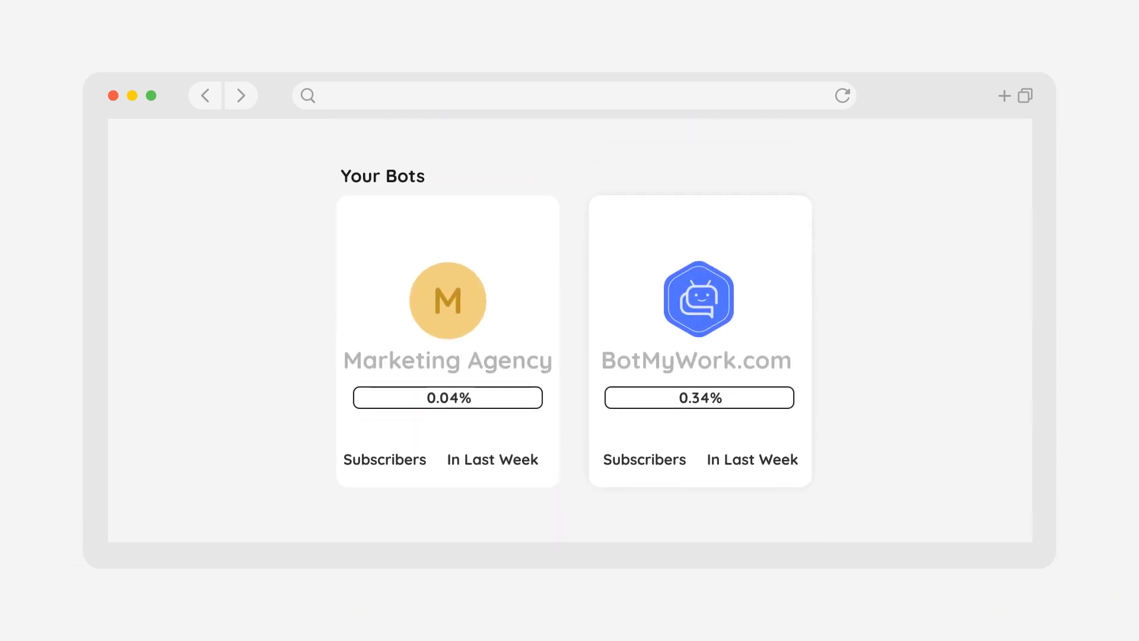
left_click(697, 298)
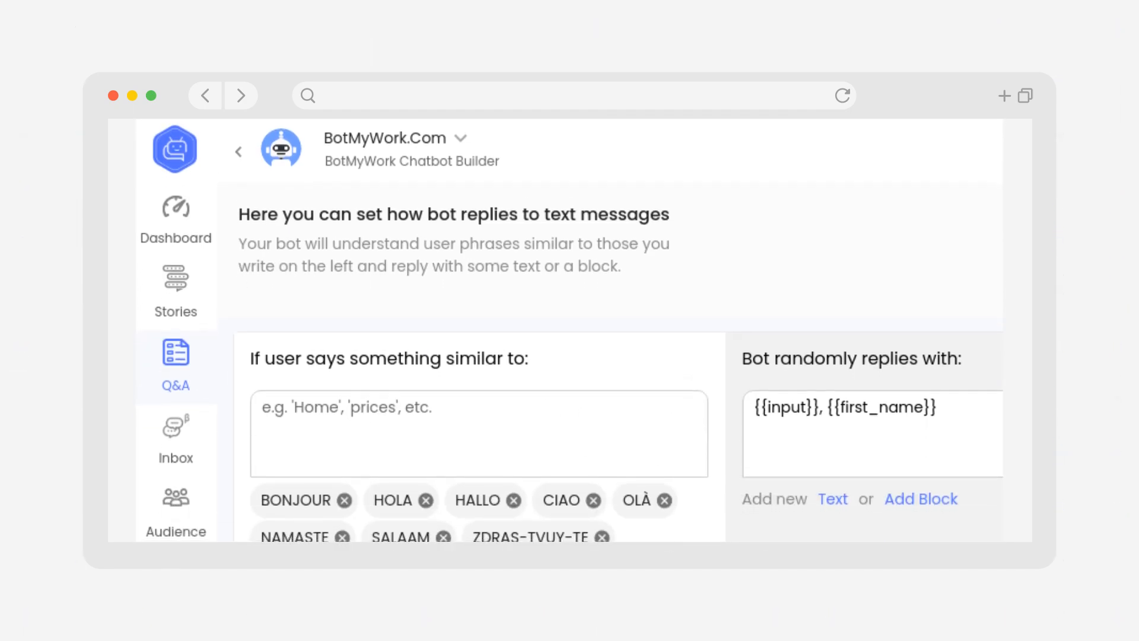
Switch from the bot's Q&A auto-replies to its list of sent broadcasts
left_click(137, 312)
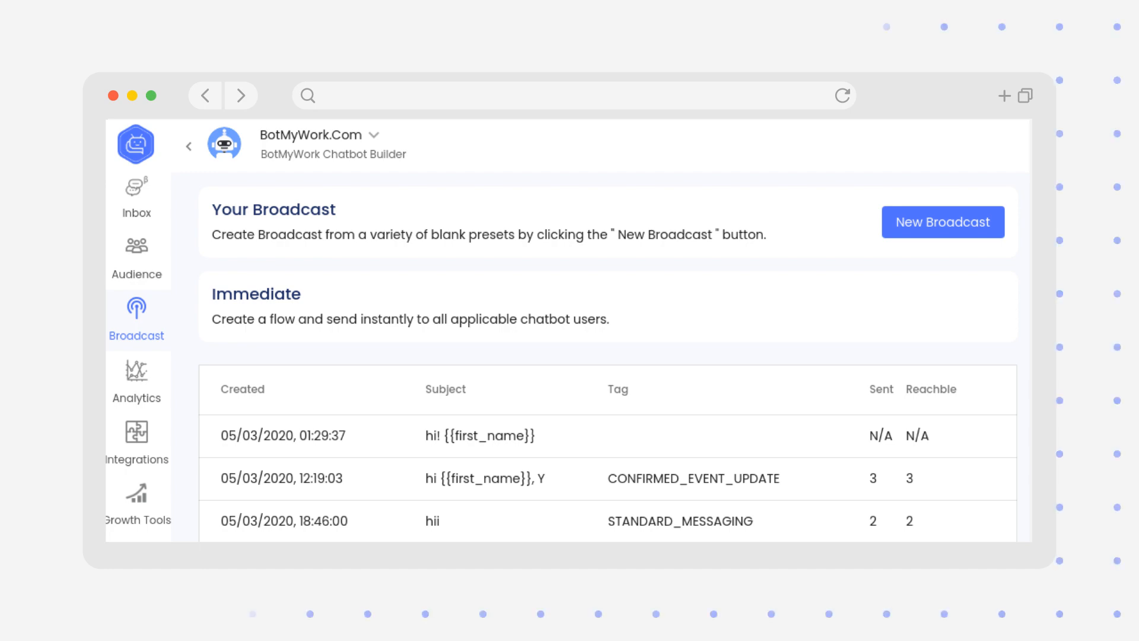